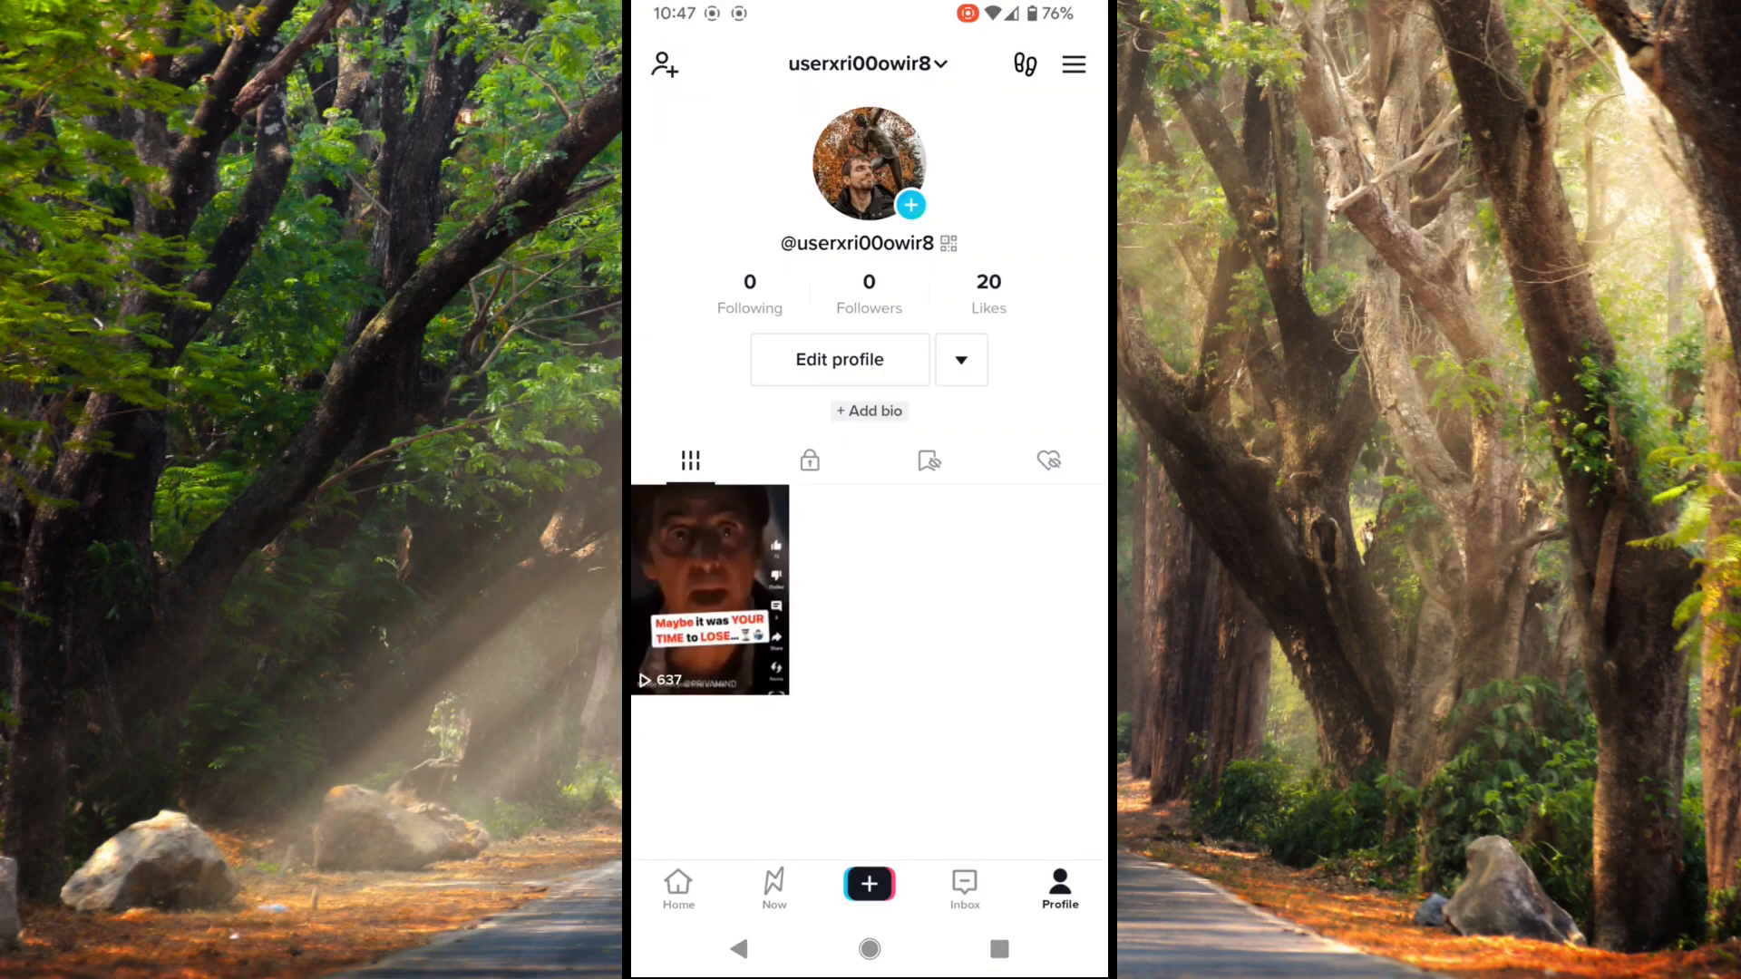
Open the TikTok camera with the + button to start a new video.
left_click(869, 885)
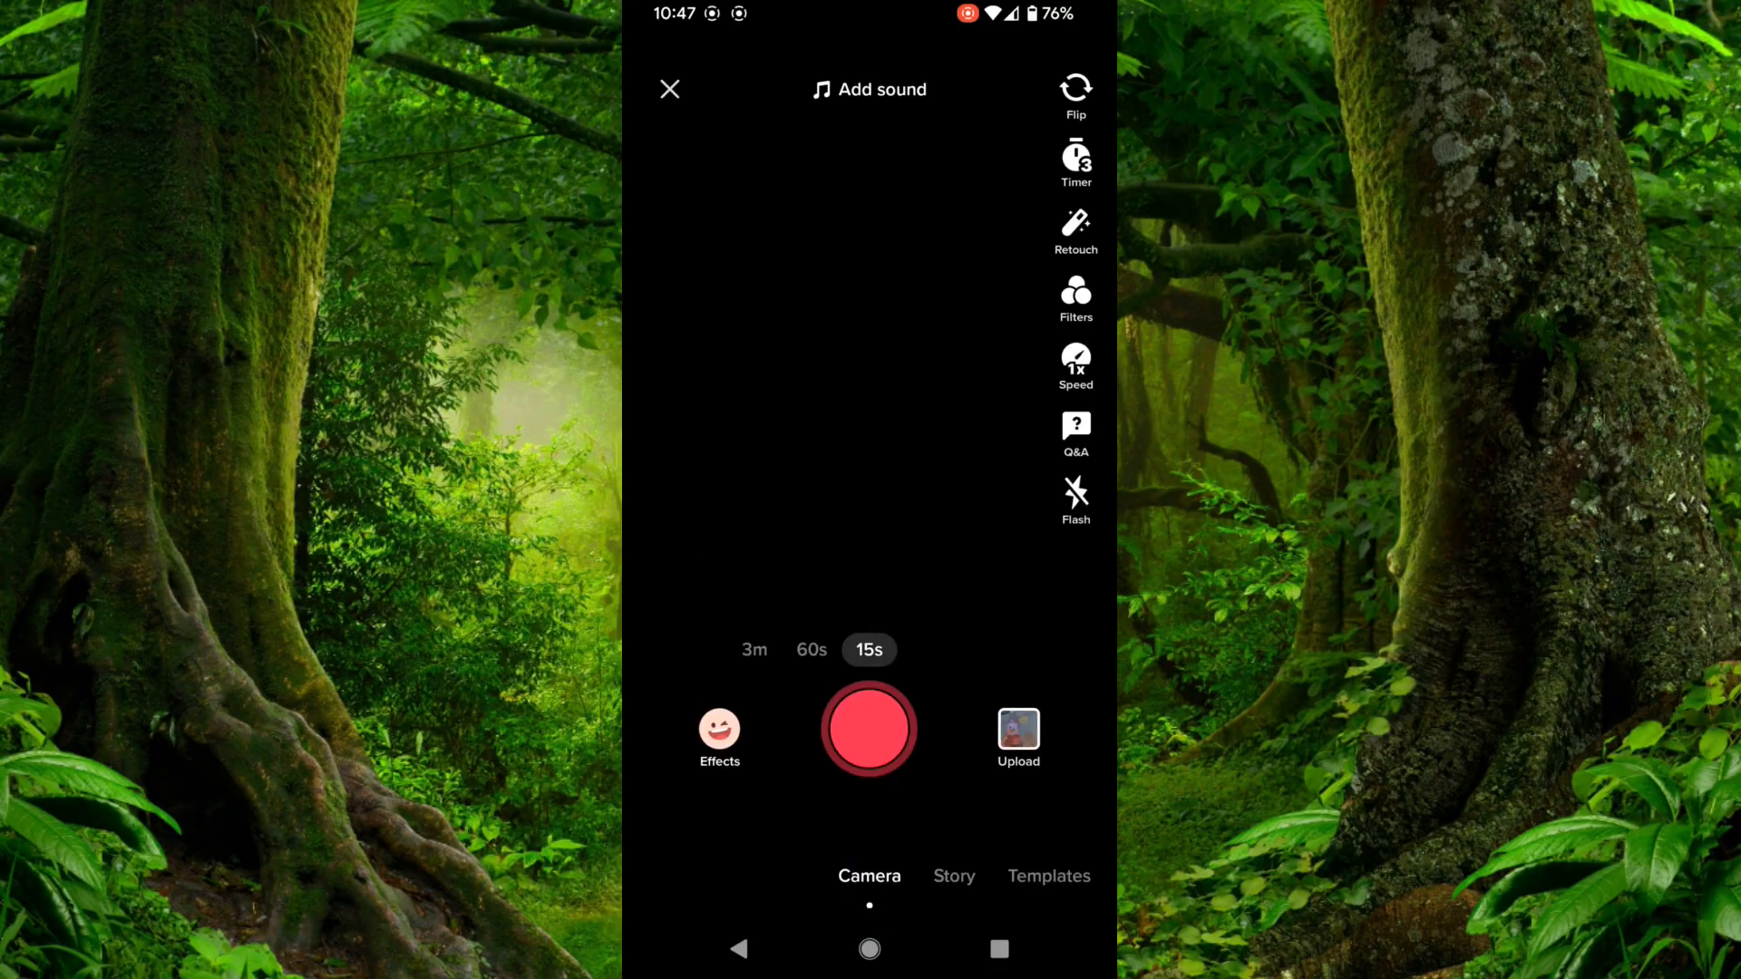
Upload the home-screen video from the gallery and continue to the Post screen.
left_click(1017, 736)
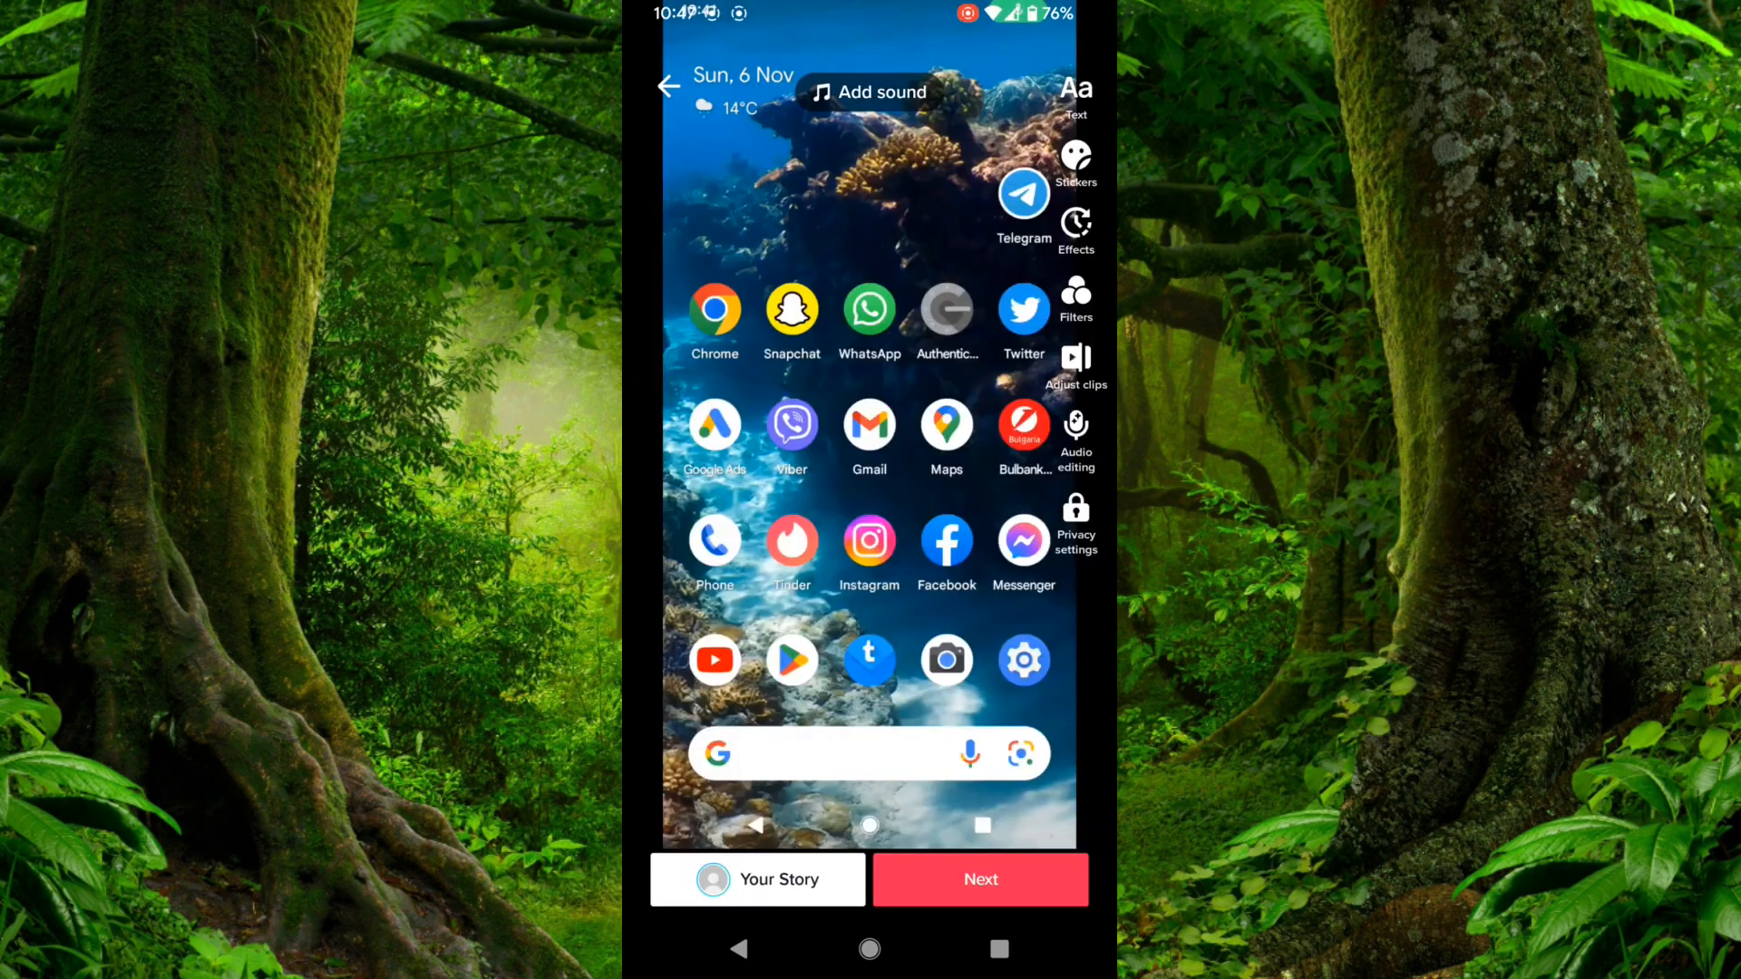
left_click(980, 879)
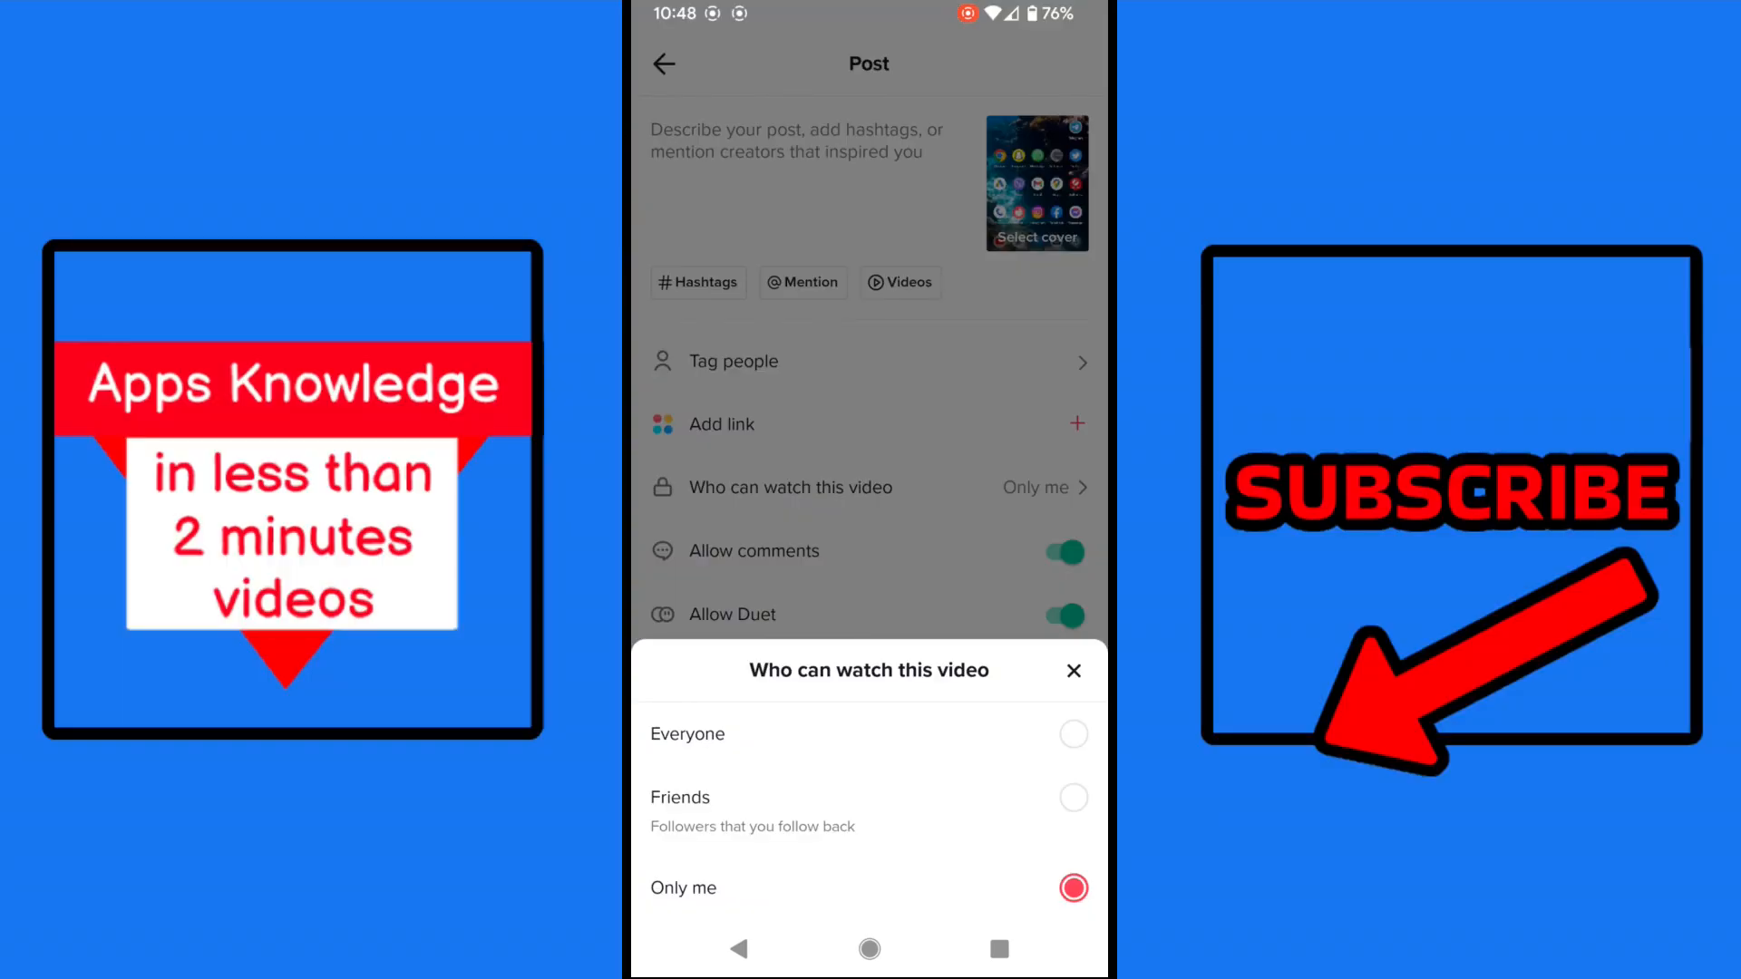
Set 'Who can watch this video' to 'Only me'.
left_click(1073, 671)
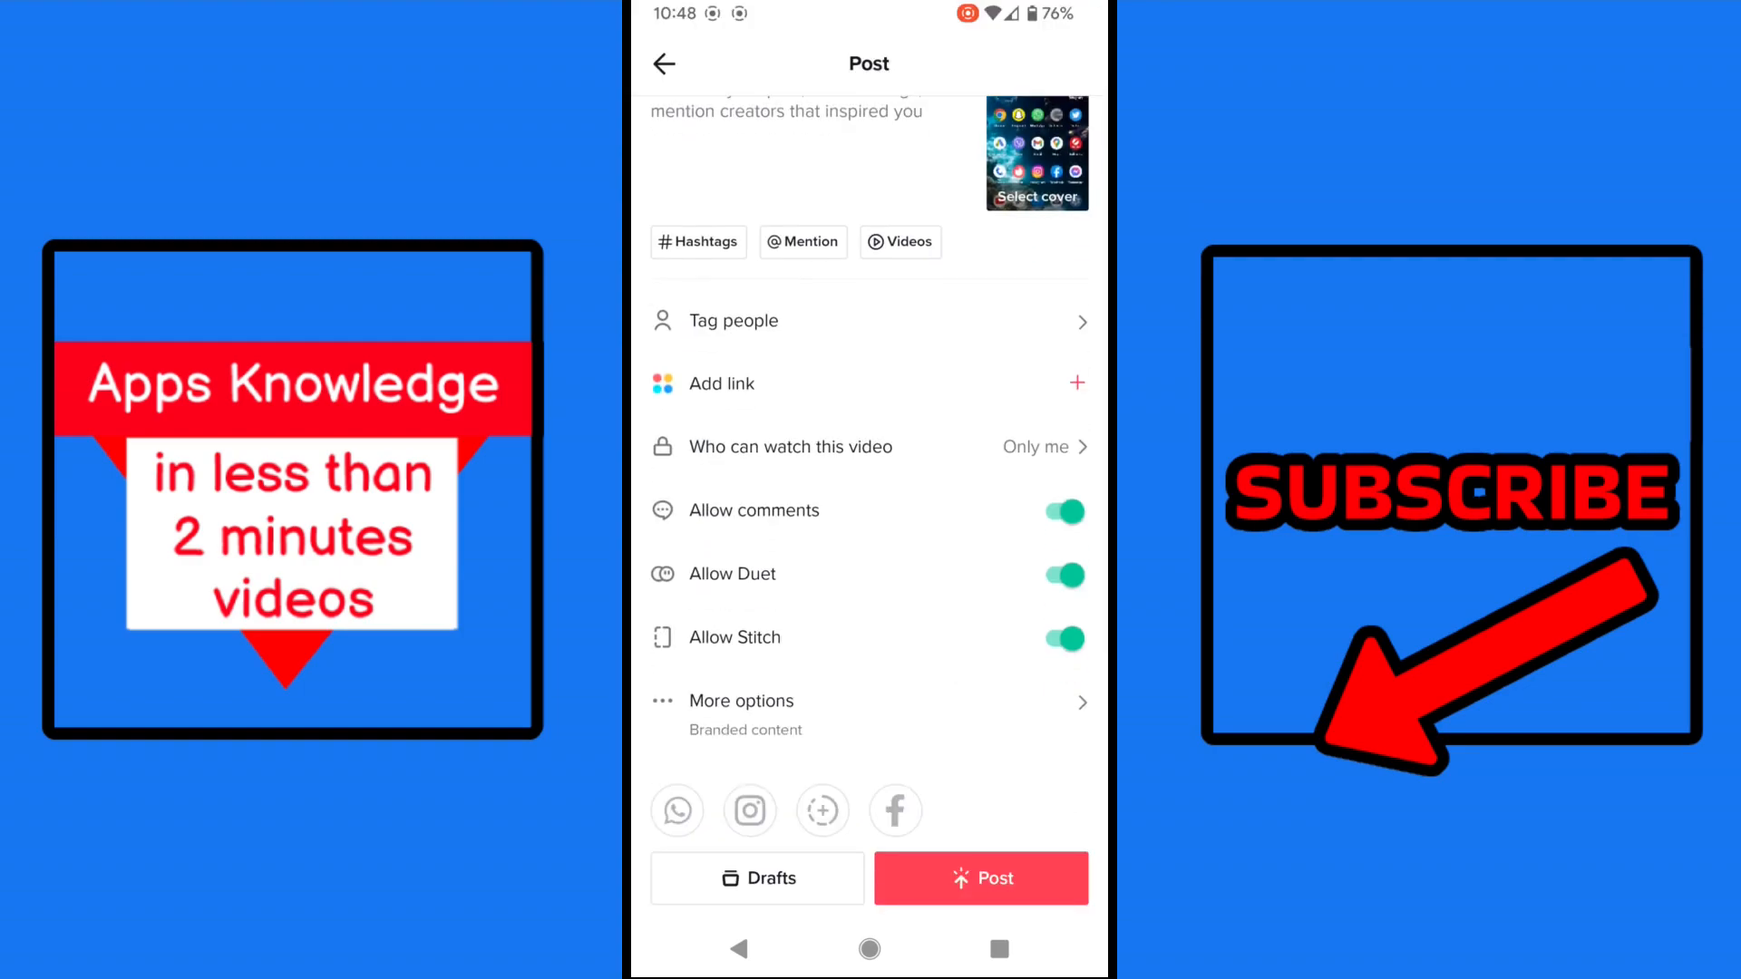
Confirm 'Save to device' is on in More options and return to the Post screen.
left_click(740, 701)
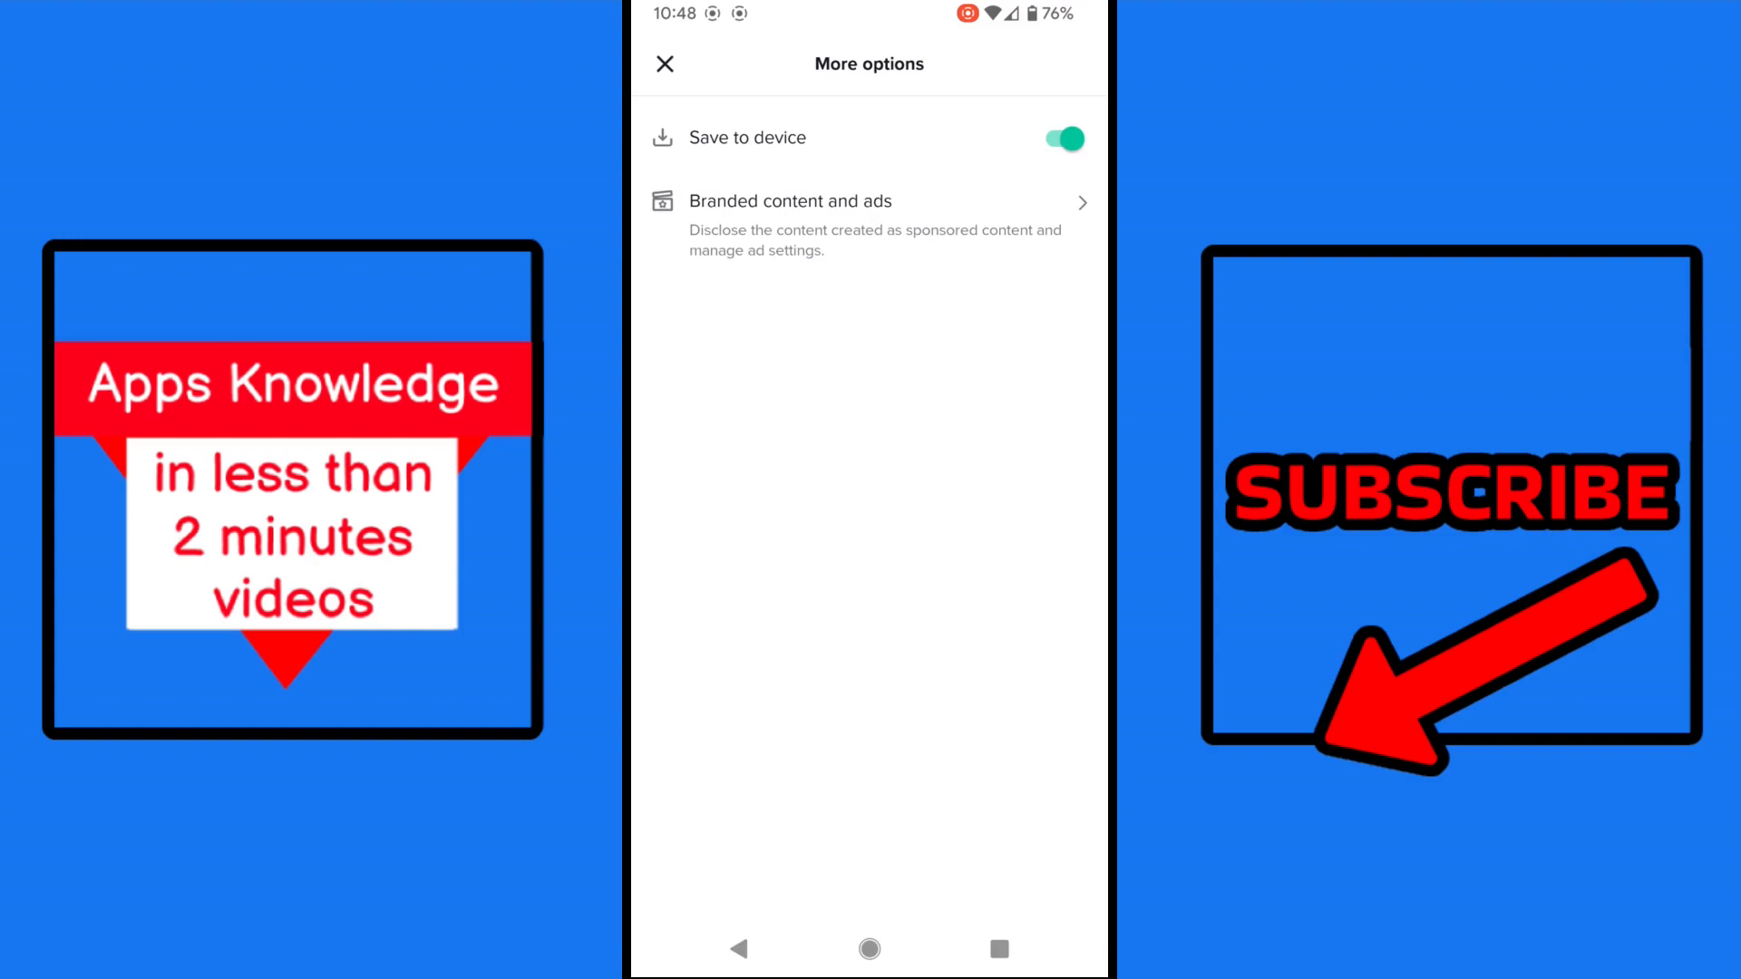
left_click(664, 63)
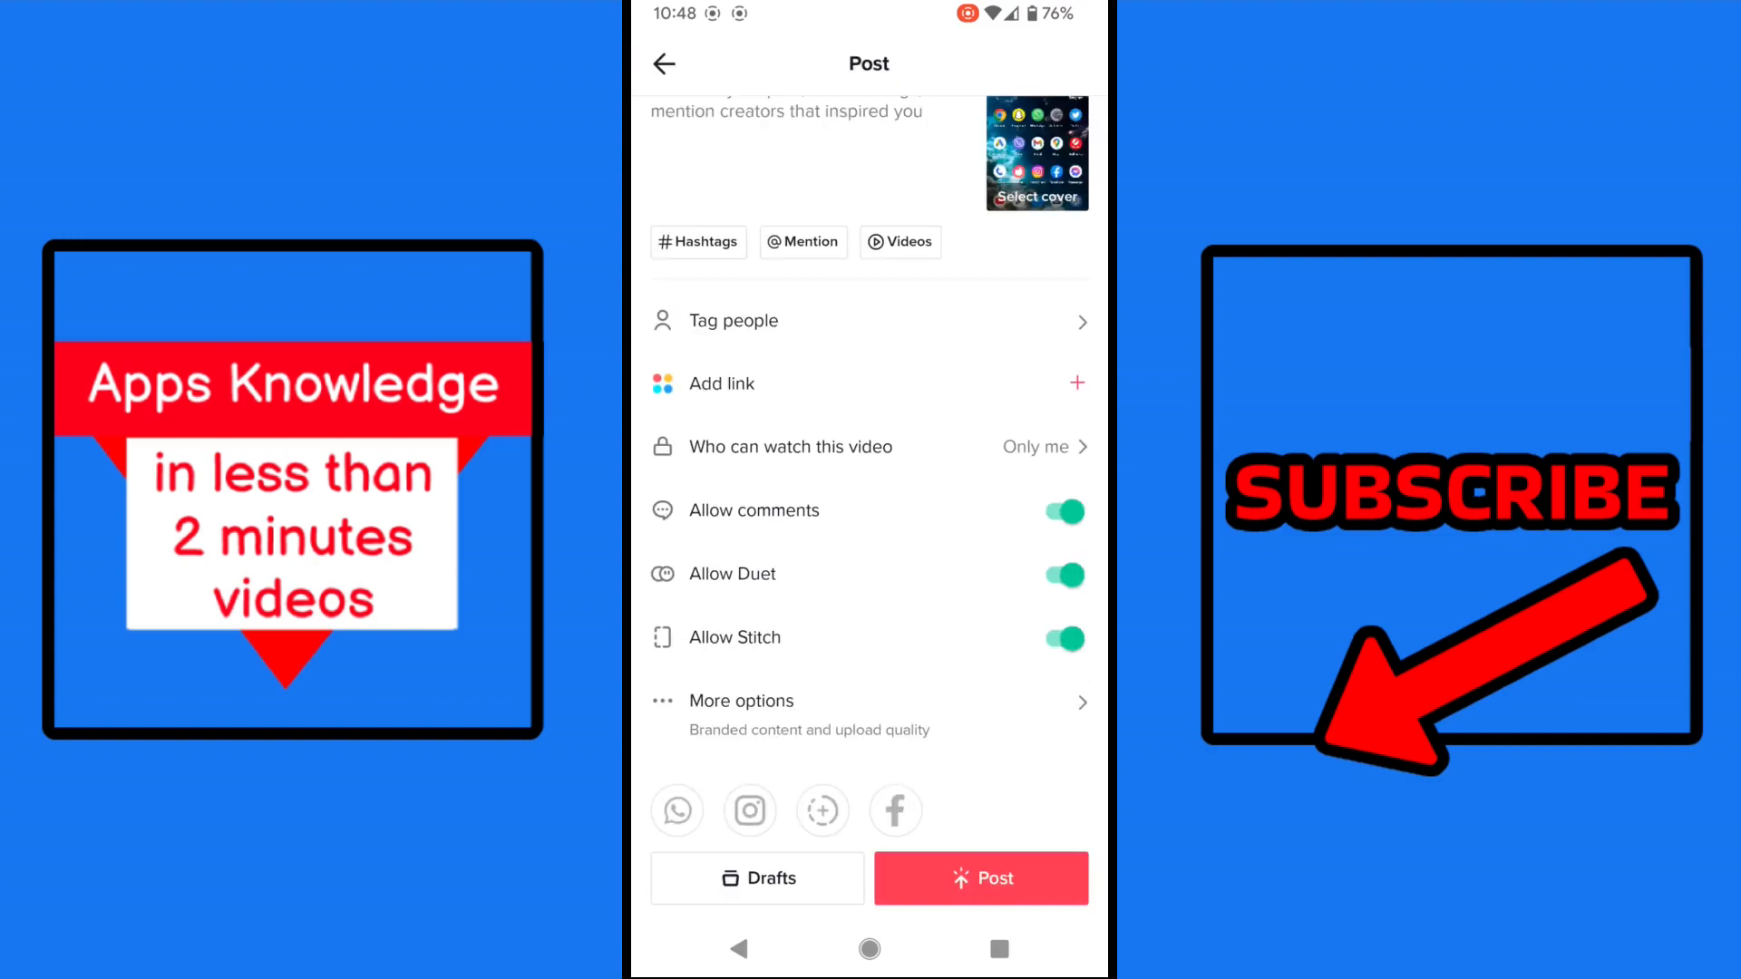